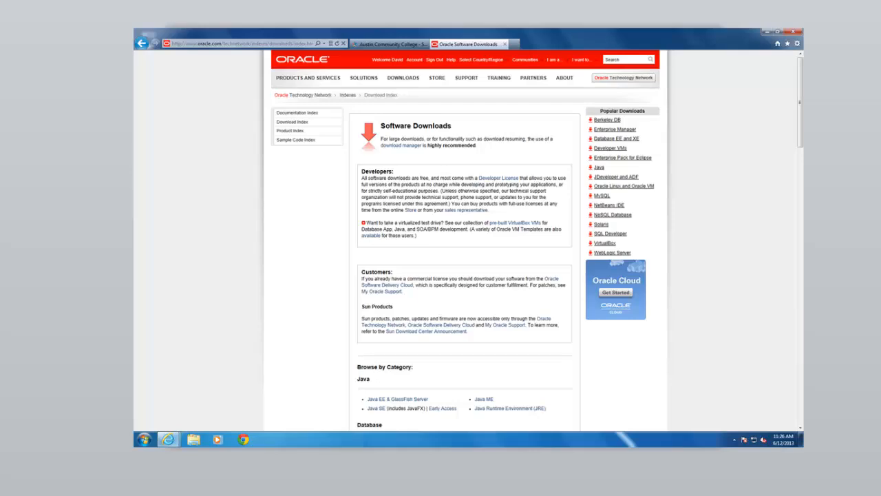
Scroll Software Downloads to the Database category's 'Database 11g Express Edition' link
scroll("down", 3)
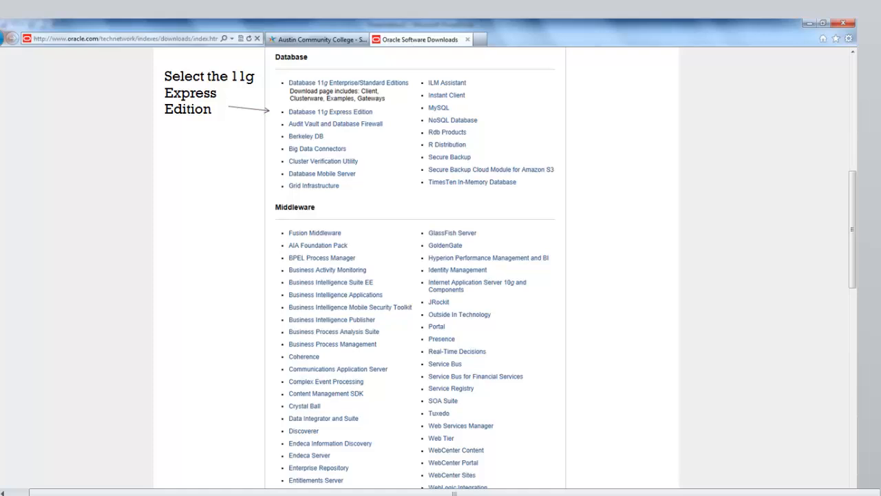
scroll("down", 3)
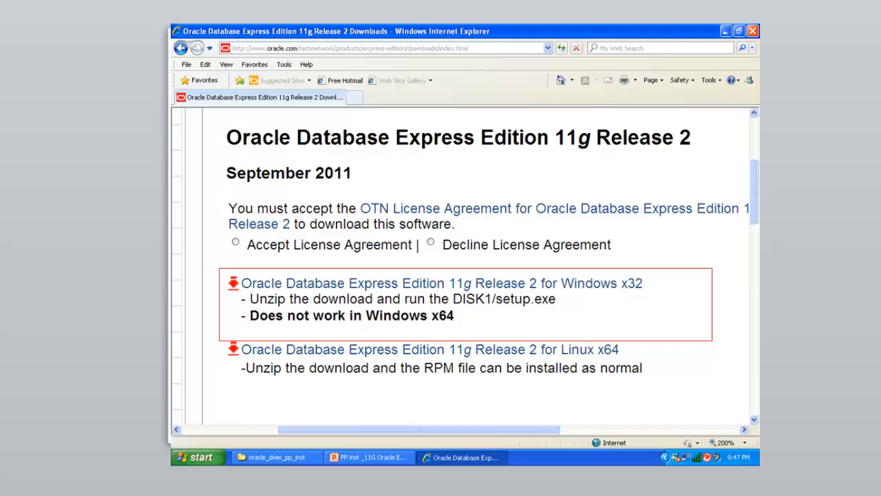
Accept the license, get the Windows x32 package, and open its DISK1 folder
left_click(235, 244)
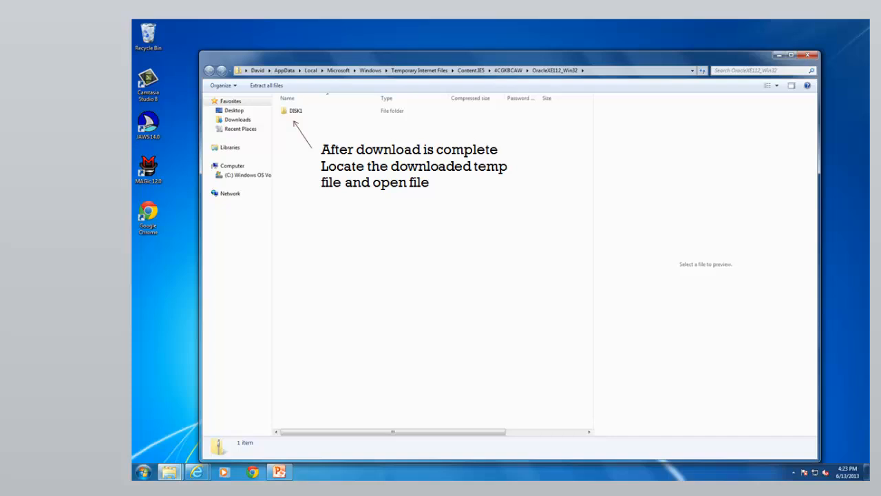
double_click(290, 111)
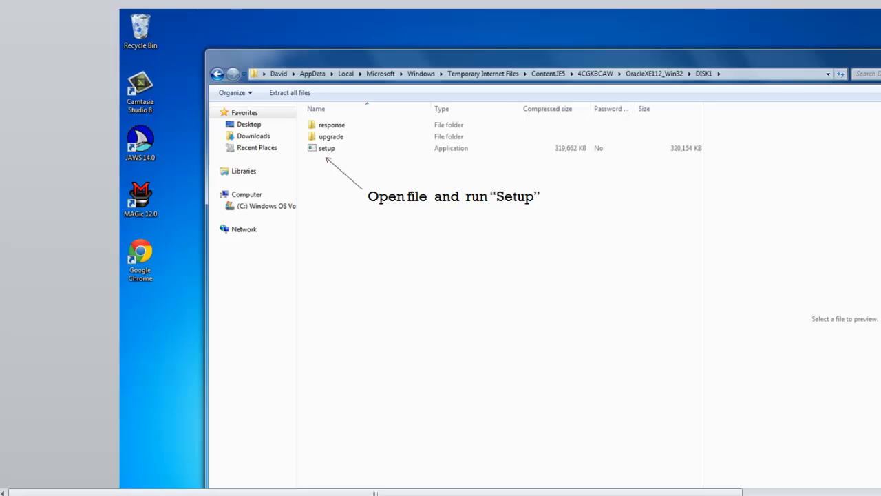
Run setup.exe from DISK1 to start the InstallShield wizard
double_click(325, 148)
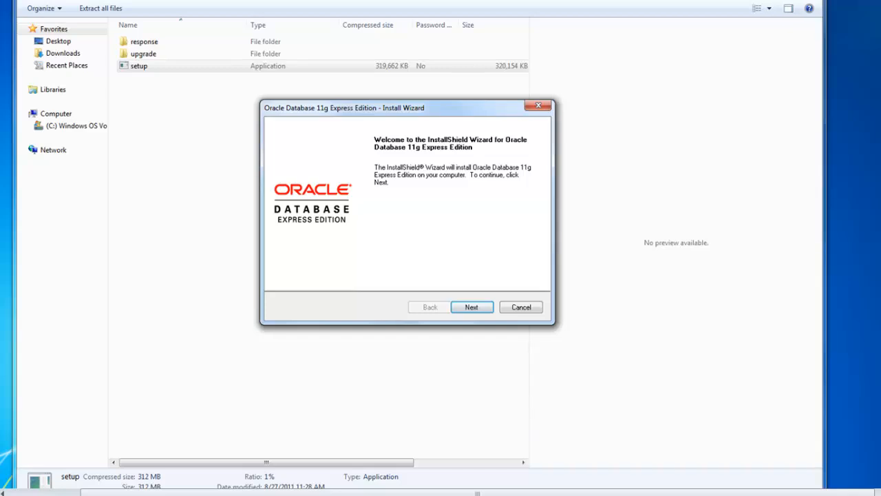
Accept the license terms and keep C:\oraclexe\ as the install folder
left_click(472, 306)
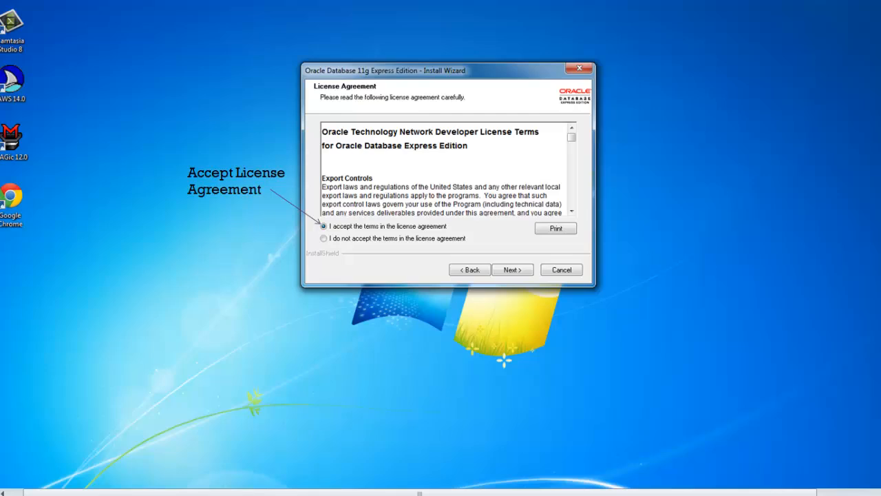
left_click(512, 269)
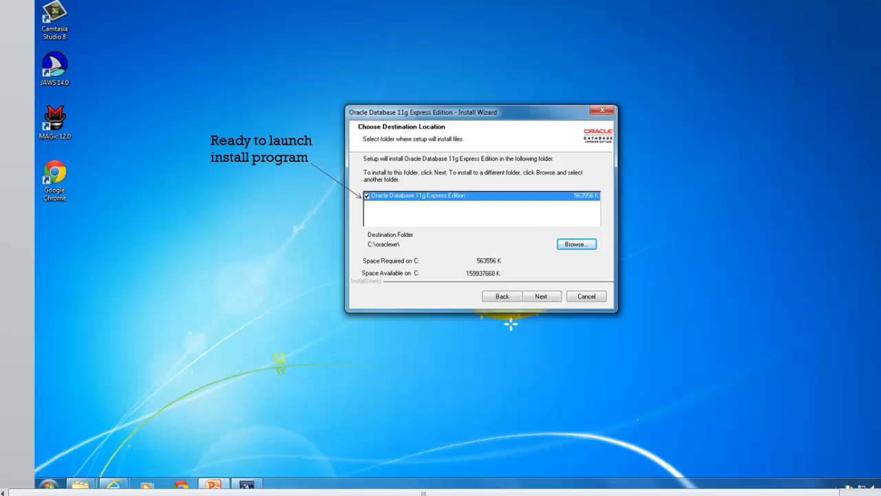
left_click(542, 296)
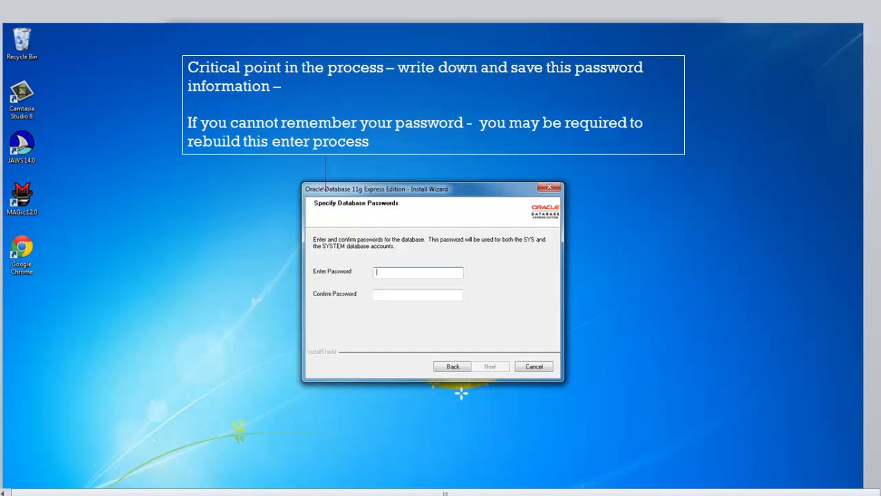
Enter the SYS/SYSTEM password and install with the summarized settings
left_click(491, 366)
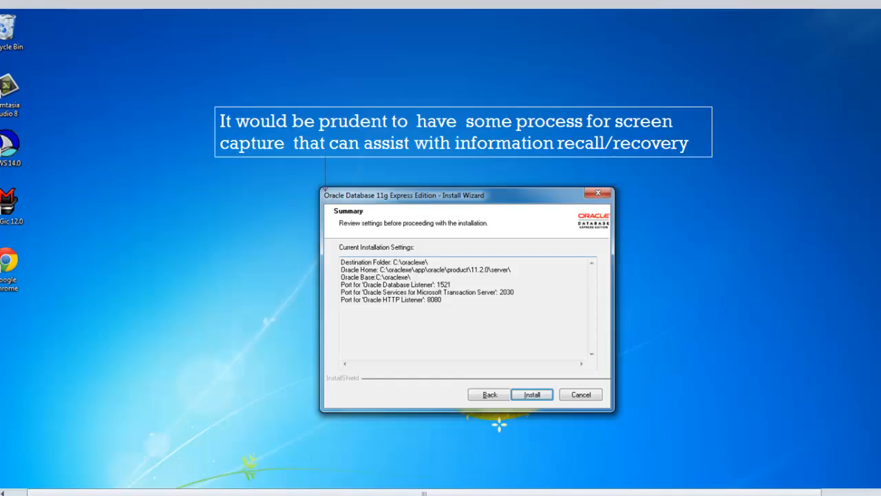
left_click(533, 394)
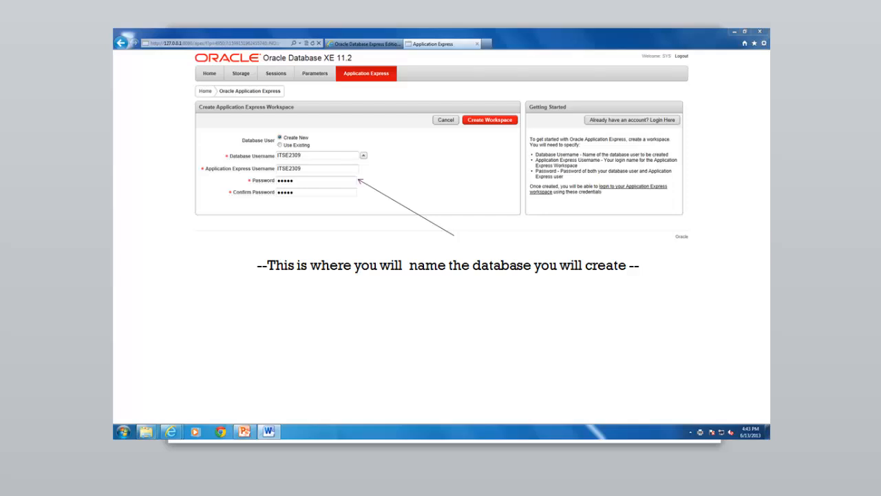
Create workspace ITSE2309, log into it, and show the SQL Workshop menu
left_click(490, 119)
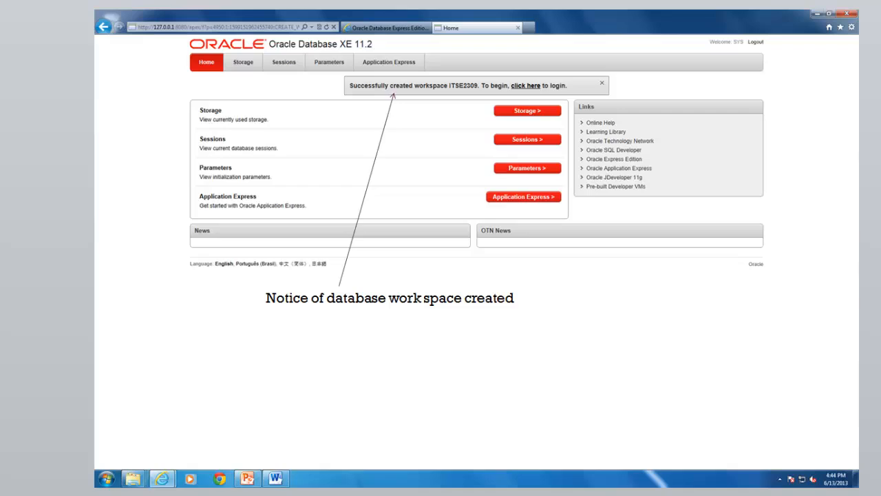
left_click(526, 85)
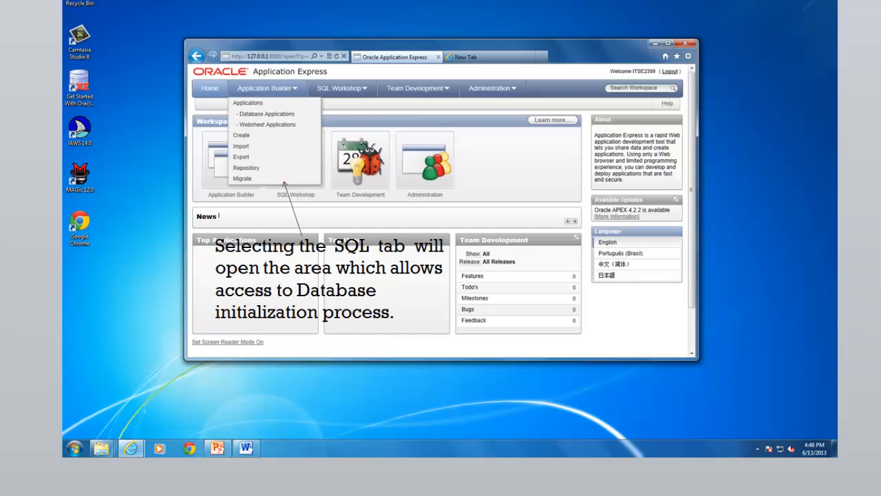
left_click(311, 77)
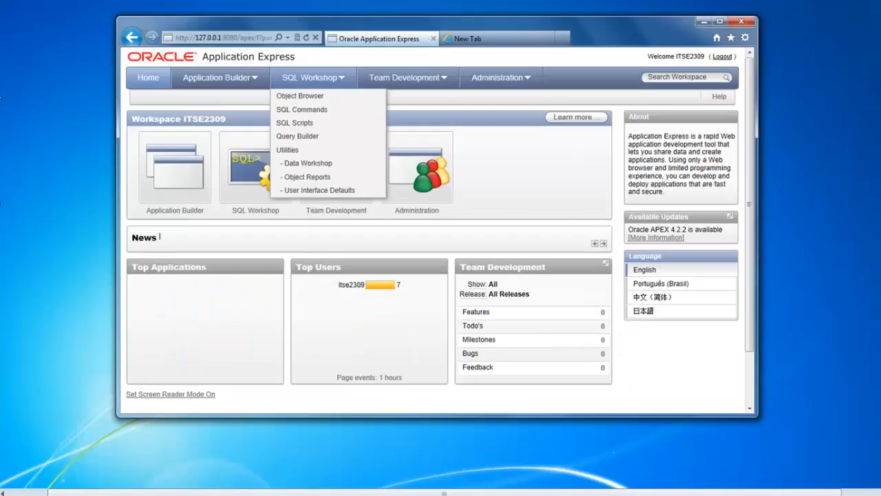